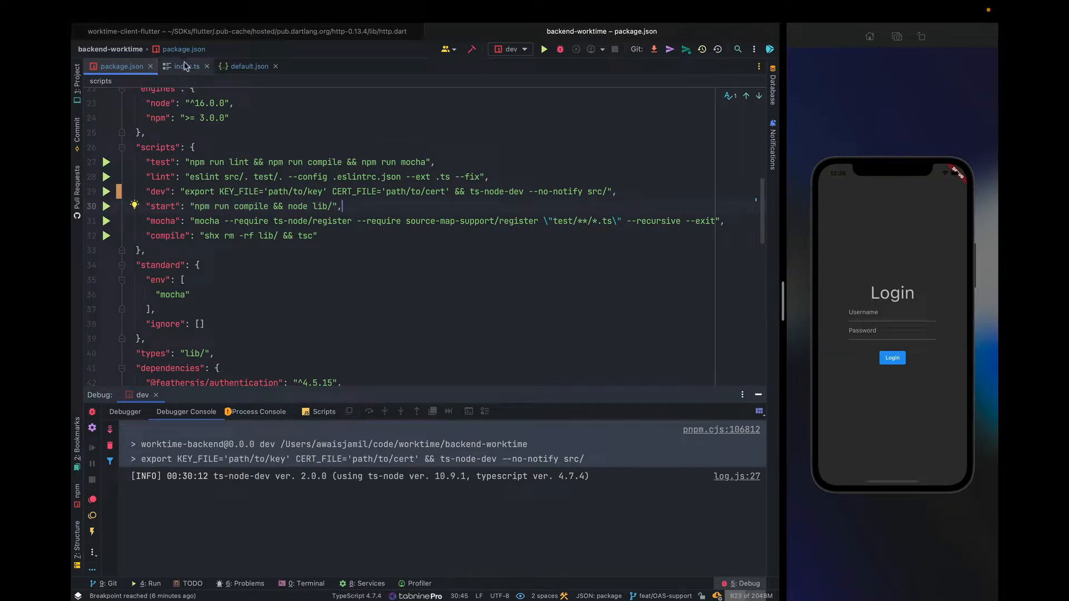
# Step: Strip the export KEY_FILE/CERT_FILE prefix so the dev script is plain ts-node-dev --no-notify src/
pyautogui.click(185, 66)
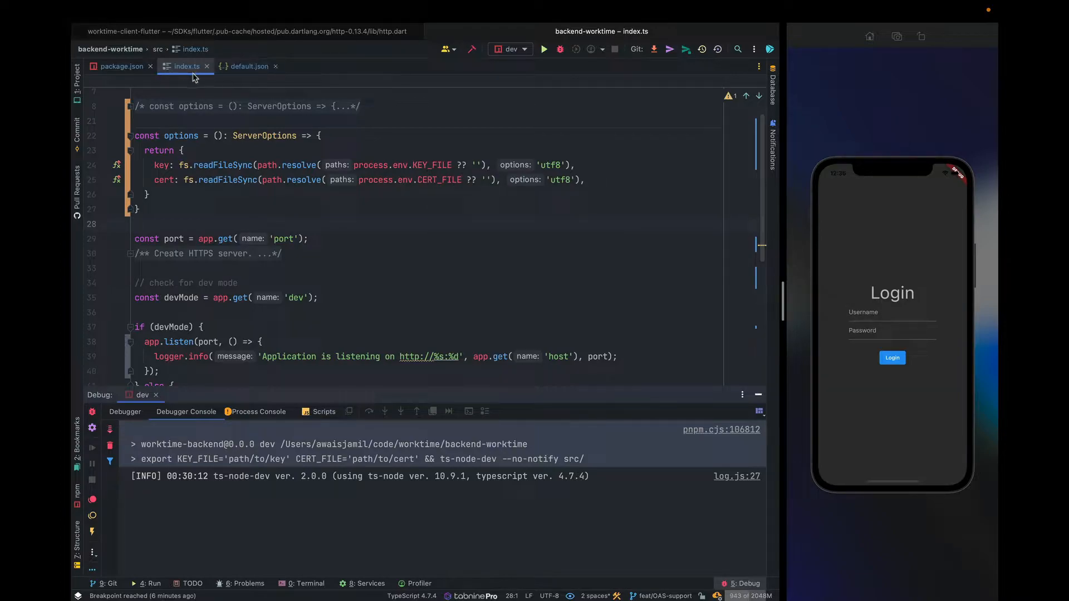
pyautogui.click(123, 66)
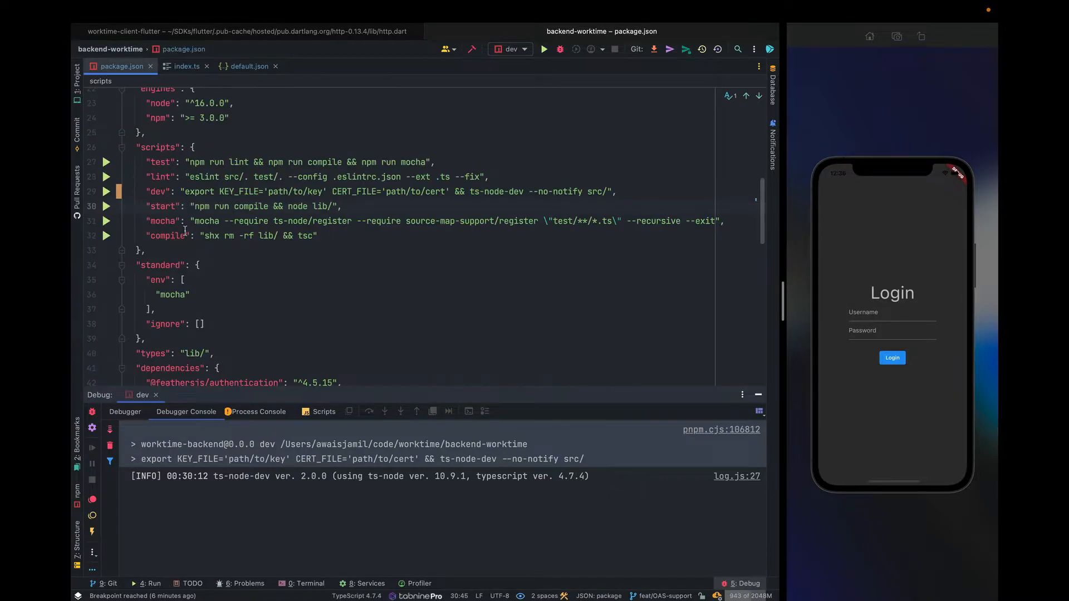
pyautogui.click(371, 221)
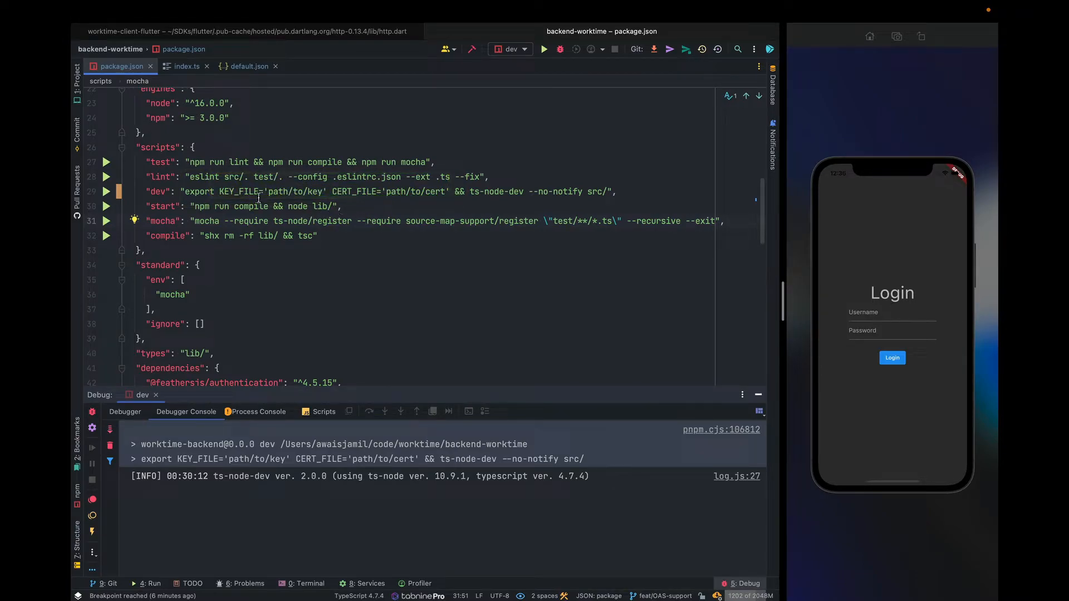
pyautogui.click(407, 192)
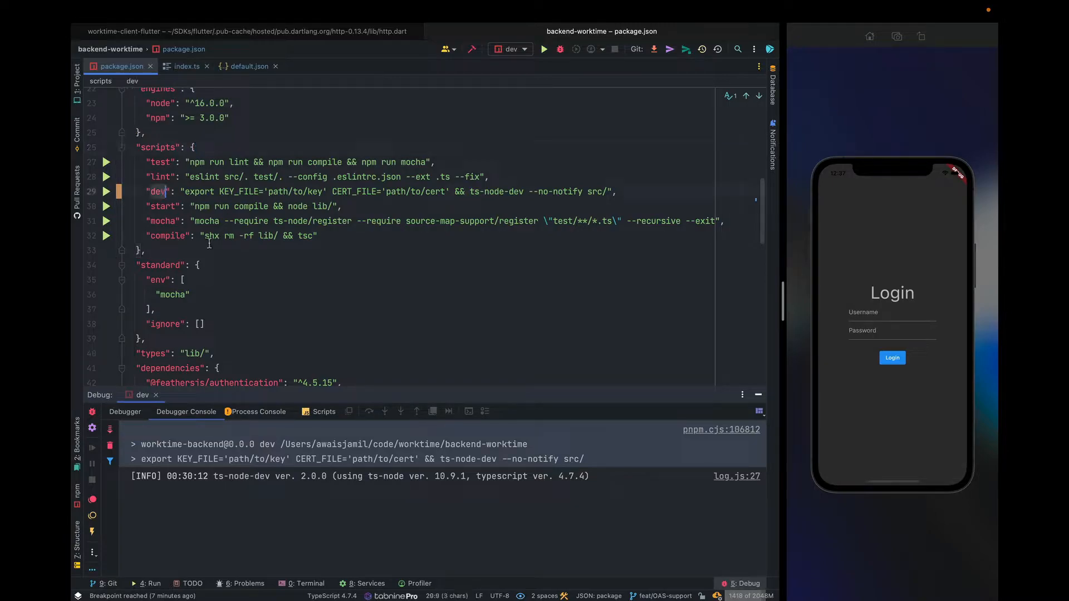
# Step: Rerun the dev configuration from index.ts and observe the EISDIR illegal-directory-read error
pyautogui.click(186, 67)
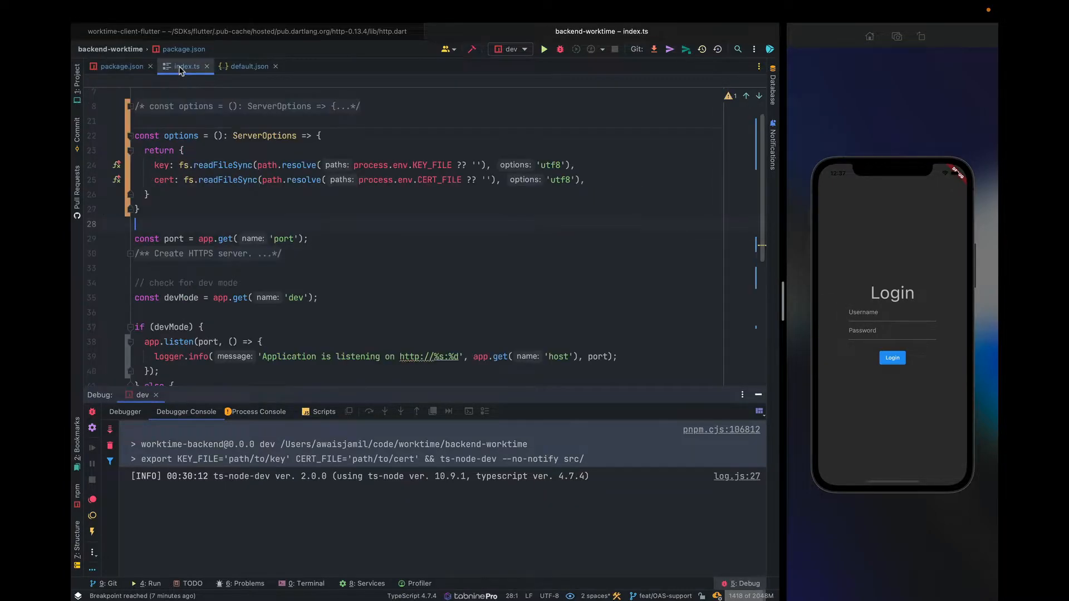
pyautogui.click(523, 48)
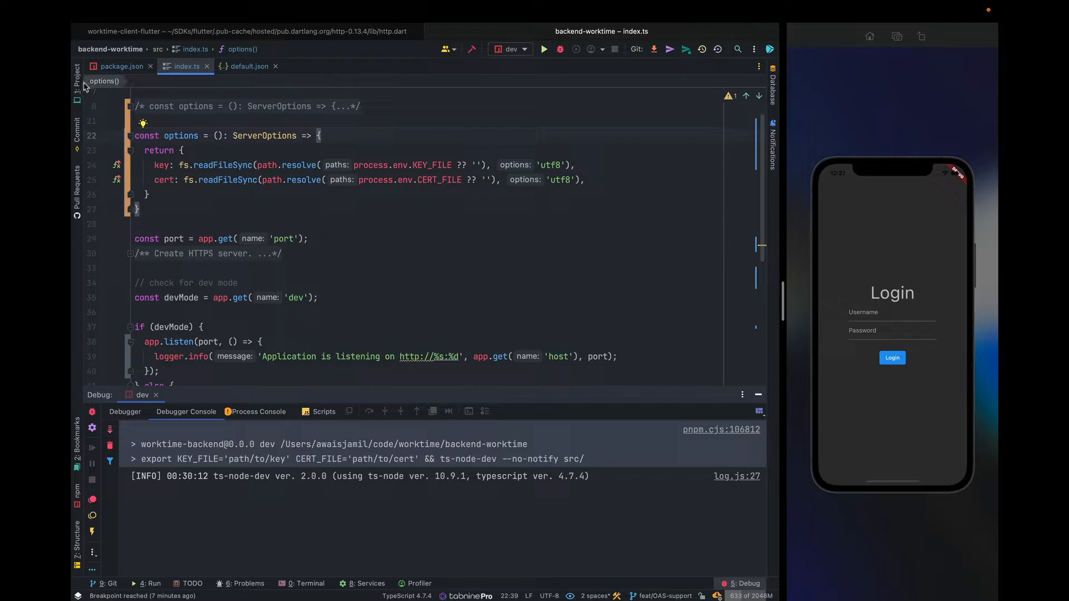
pyautogui.click(124, 67)
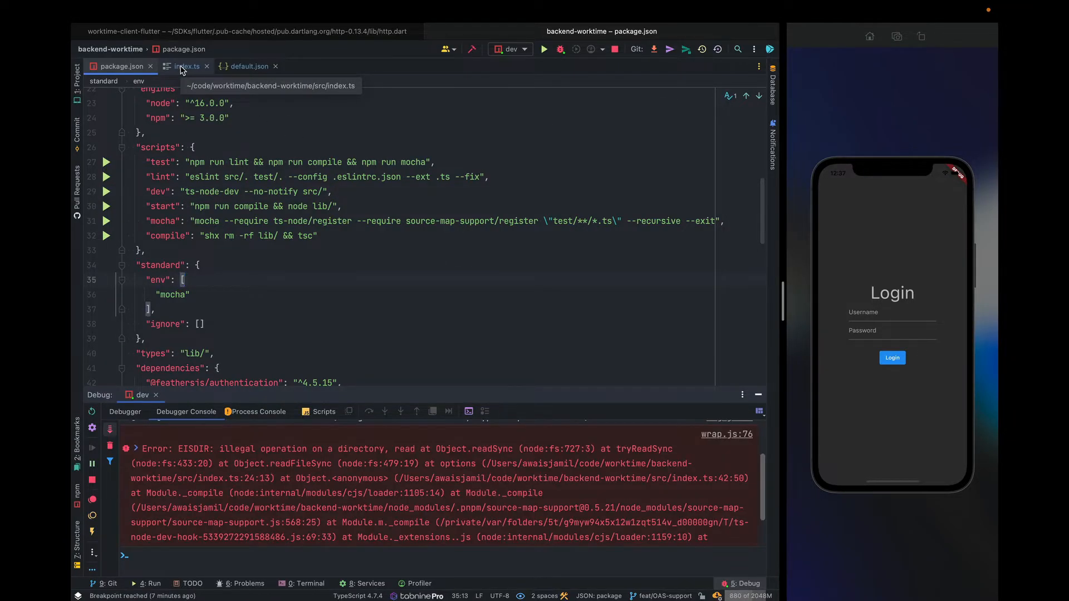
# Step: Debug the dev configuration to the key-file breakpoint in index.ts, where KEY_FILE and CERT_FILE are undefined
pyautogui.click(186, 66)
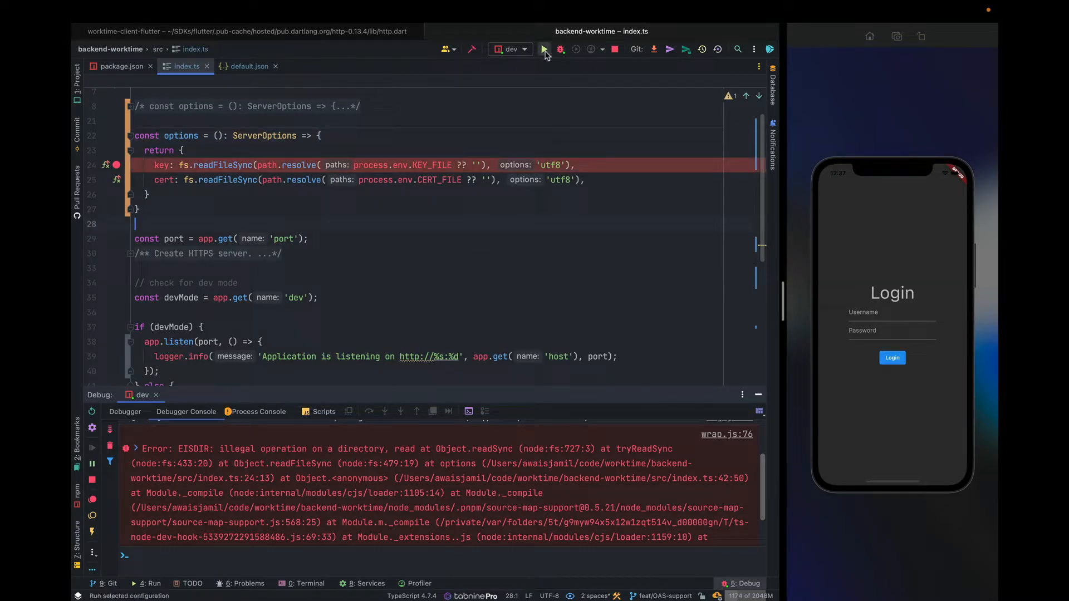
pyautogui.click(544, 49)
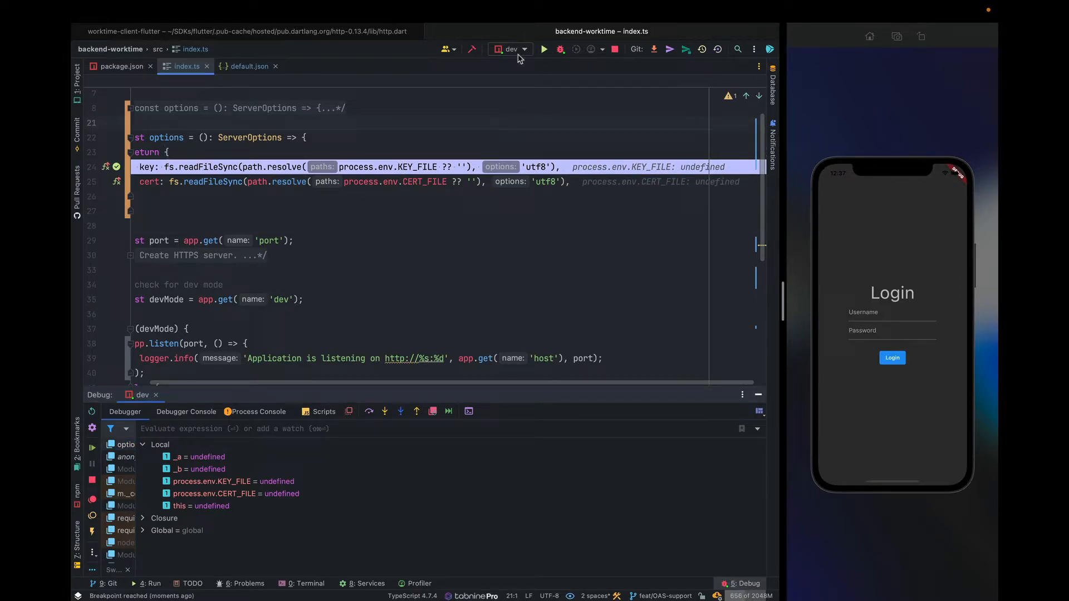
# Step: In the dev configuration's environment editor, rename the key path variable to KEY_FILE=path/to/key
pyautogui.click(510, 48)
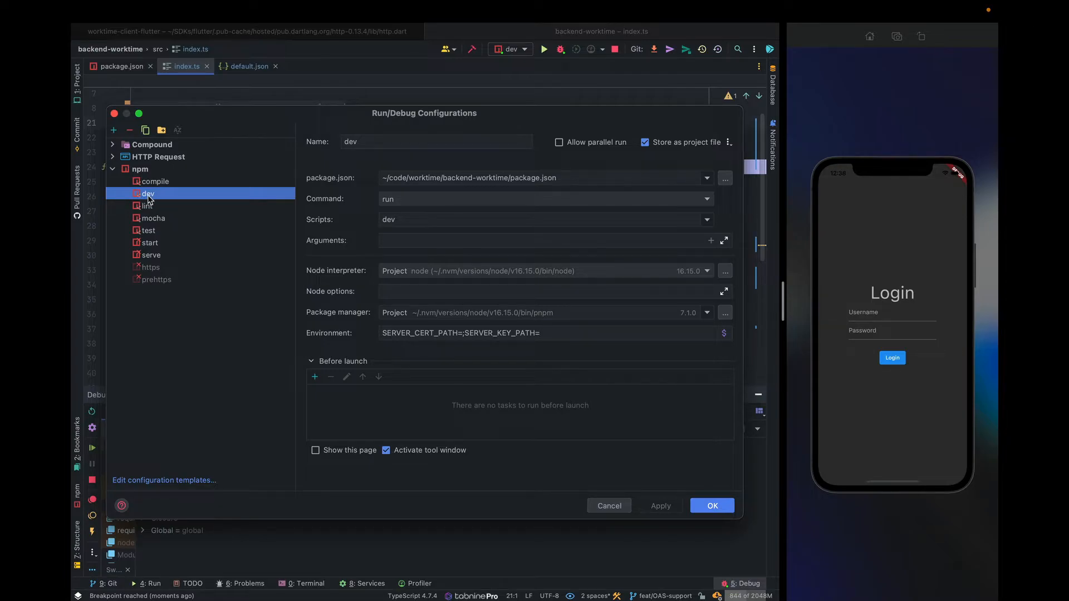
pyautogui.moveTo(329, 343)
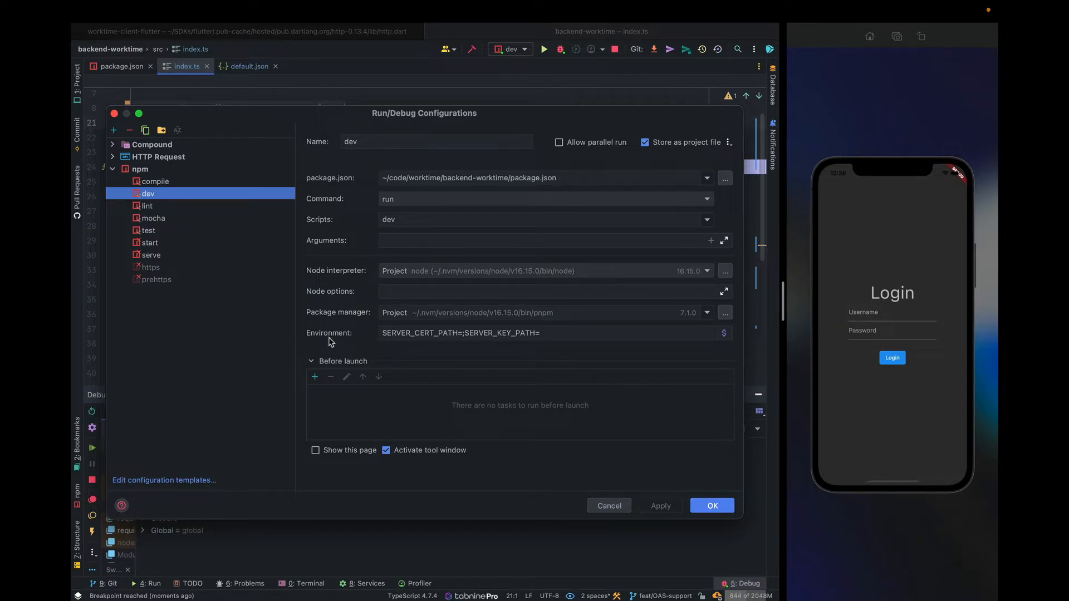
pyautogui.click(724, 334)
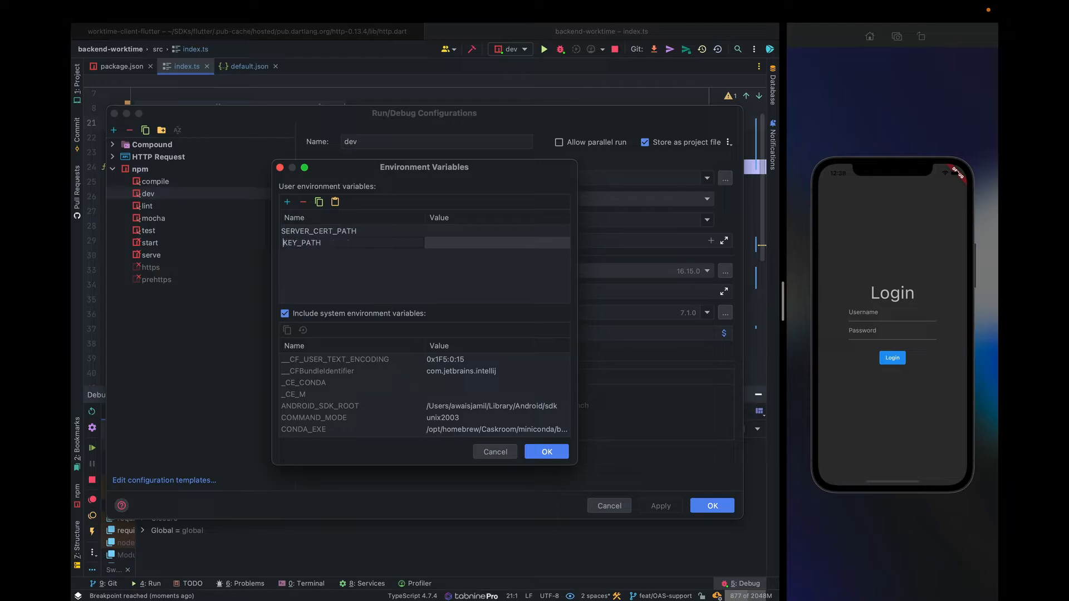
pyautogui.click(318, 231)
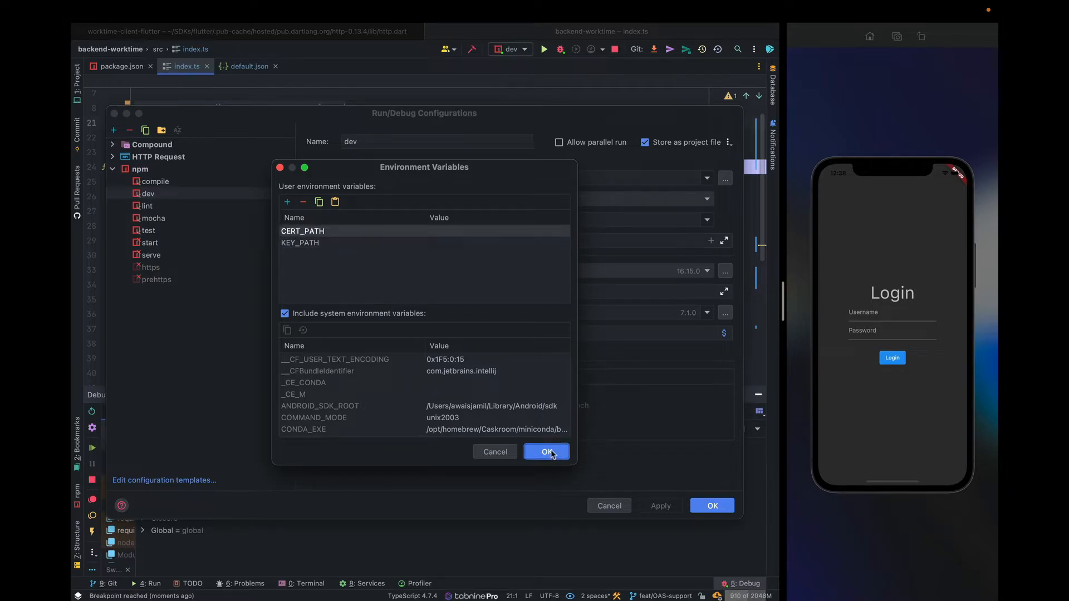
pyautogui.click(546, 452)
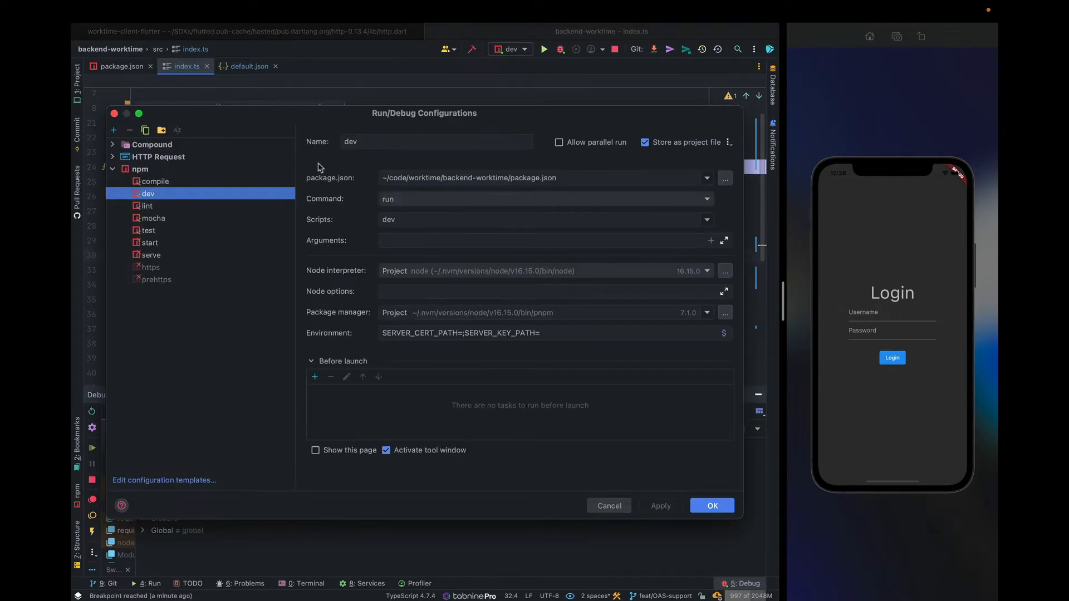
# Step: Rename the remaining variable so the environment reads CERT_FILE=path/to/cert;KEY_FILE=path/to/key
pyautogui.click(724, 334)
pyautogui.write('SERVER_CERT_FILE')
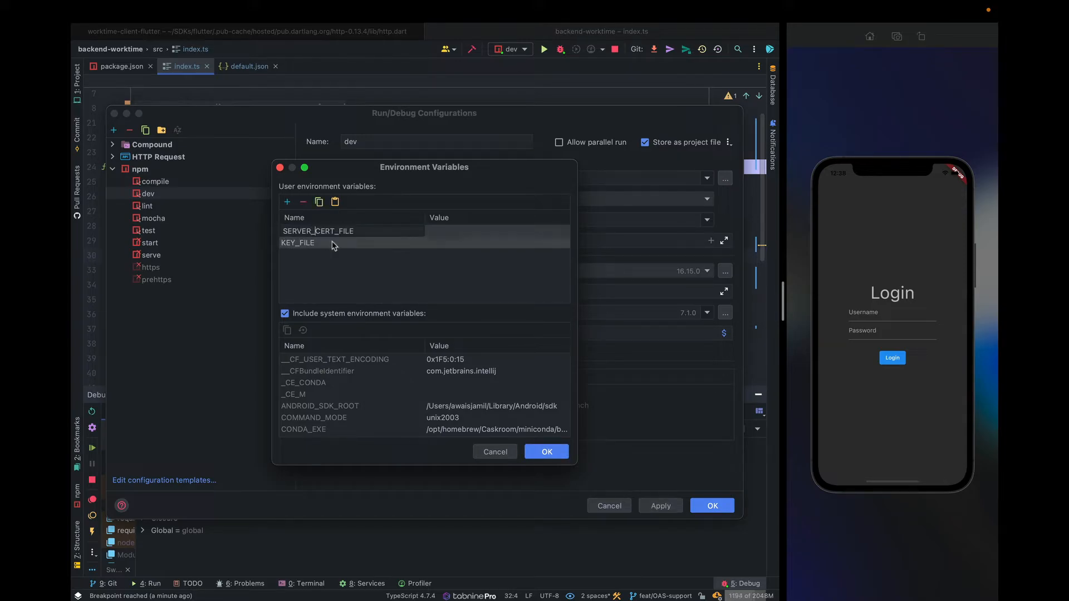
pyautogui.click(546, 451)
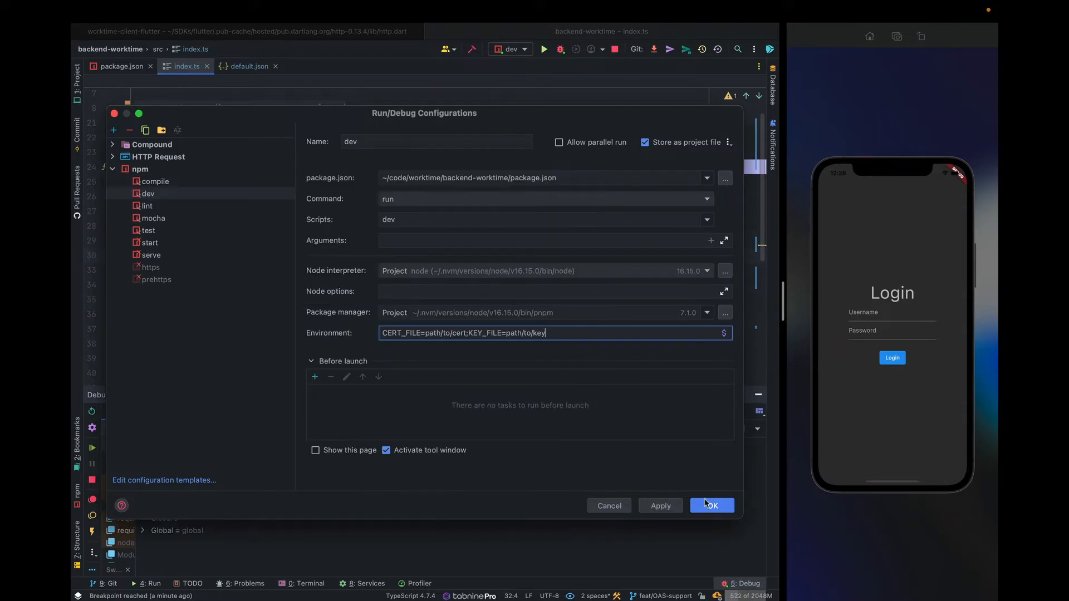
# Step: Save the configuration, stop and rerun debugging, and see KEY_FILE='path/to/key' and CERT_FILE='path/to/cert' at the breakpoint
pyautogui.click(710, 504)
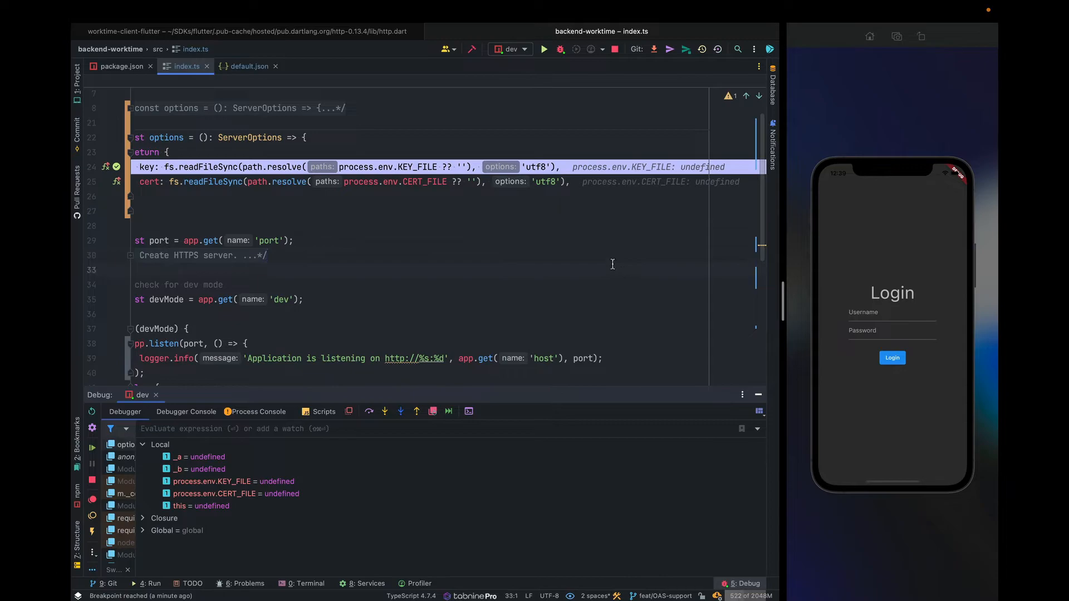
pyautogui.click(544, 48)
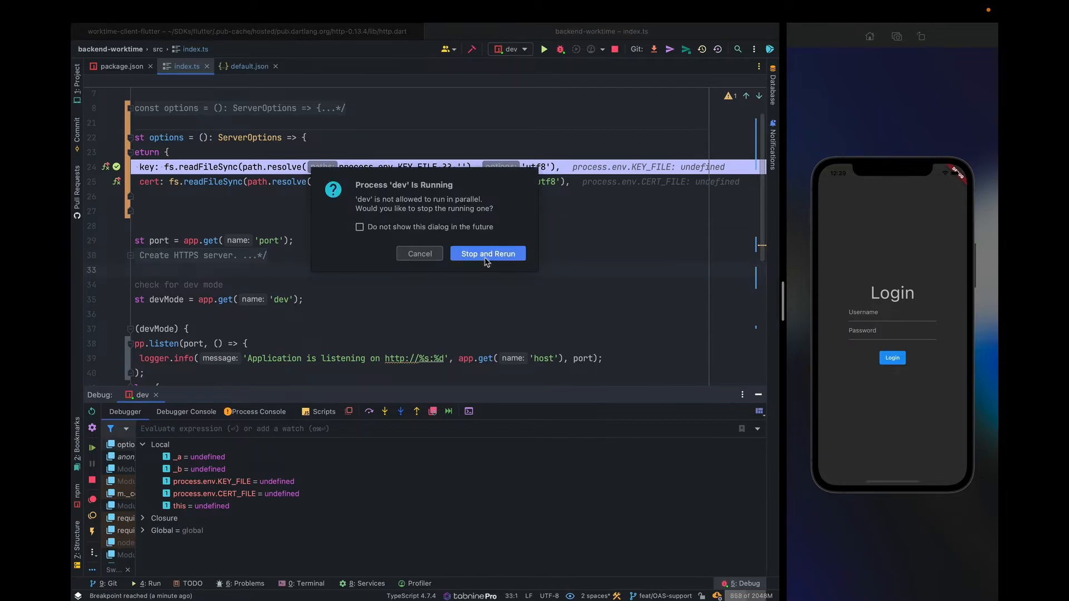
pyautogui.click(488, 253)
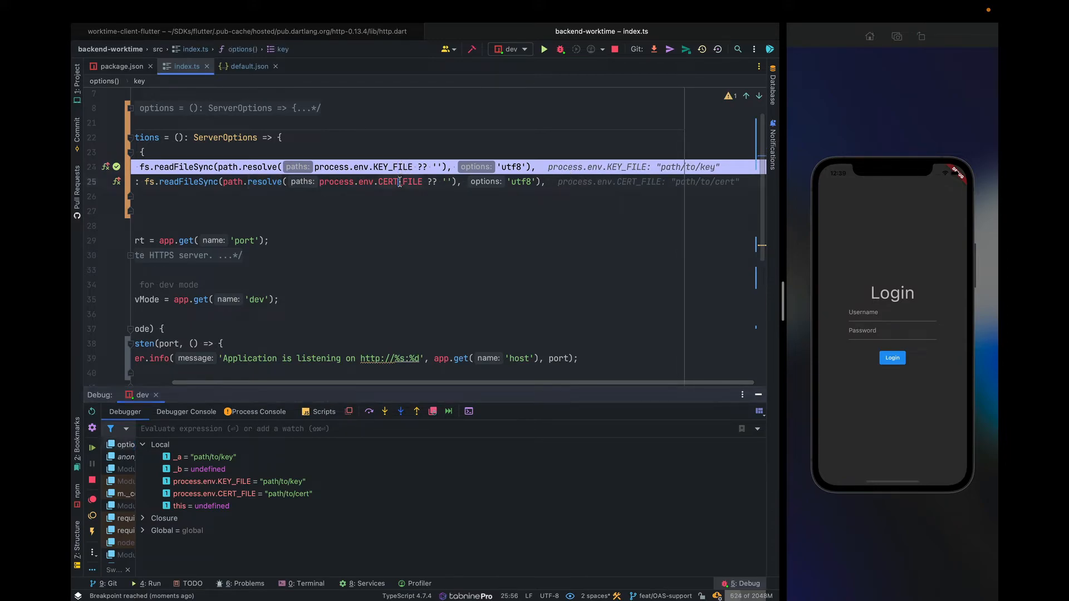
# Step: Reopen Edit Configurations to review the dev configuration's CERT_FILE and KEY_FILE environment values
pyautogui.click(510, 49)
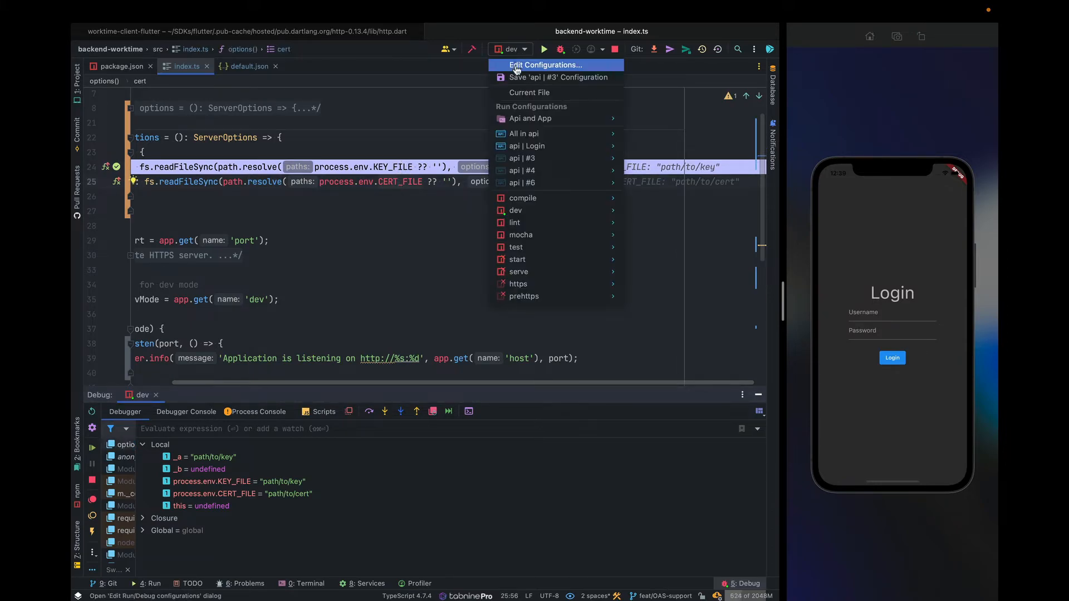
pyautogui.click(544, 64)
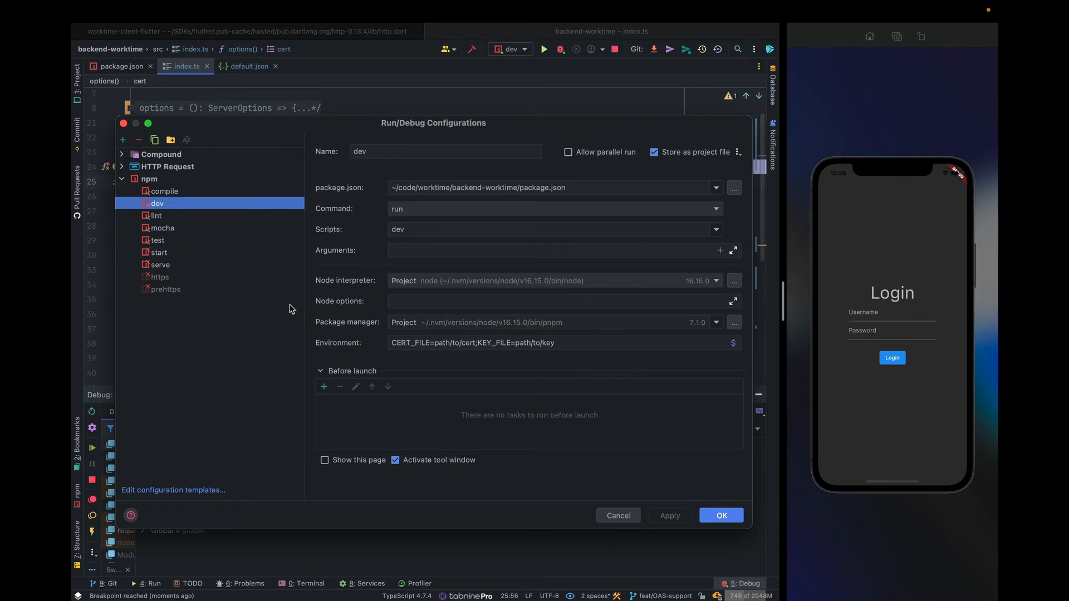
pyautogui.moveTo(455, 334)
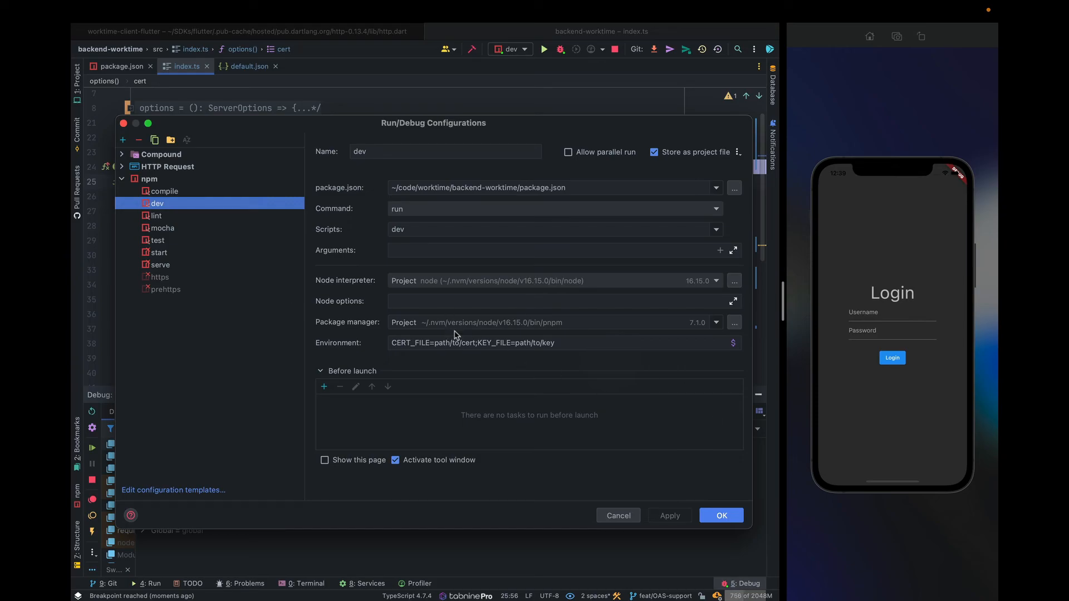
pyautogui.moveTo(334, 246)
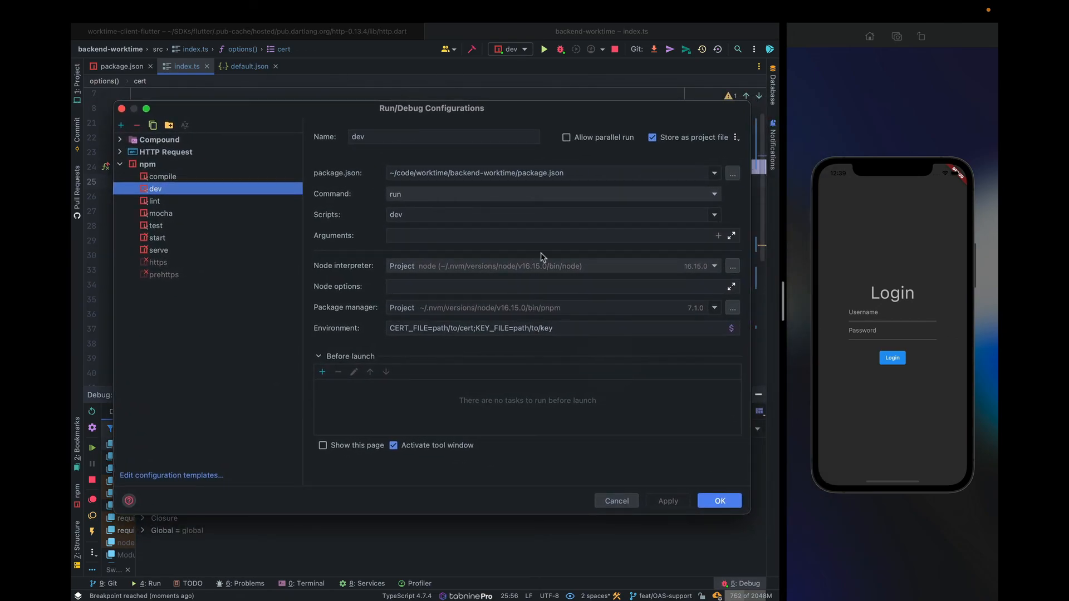
pyautogui.moveTo(544, 232)
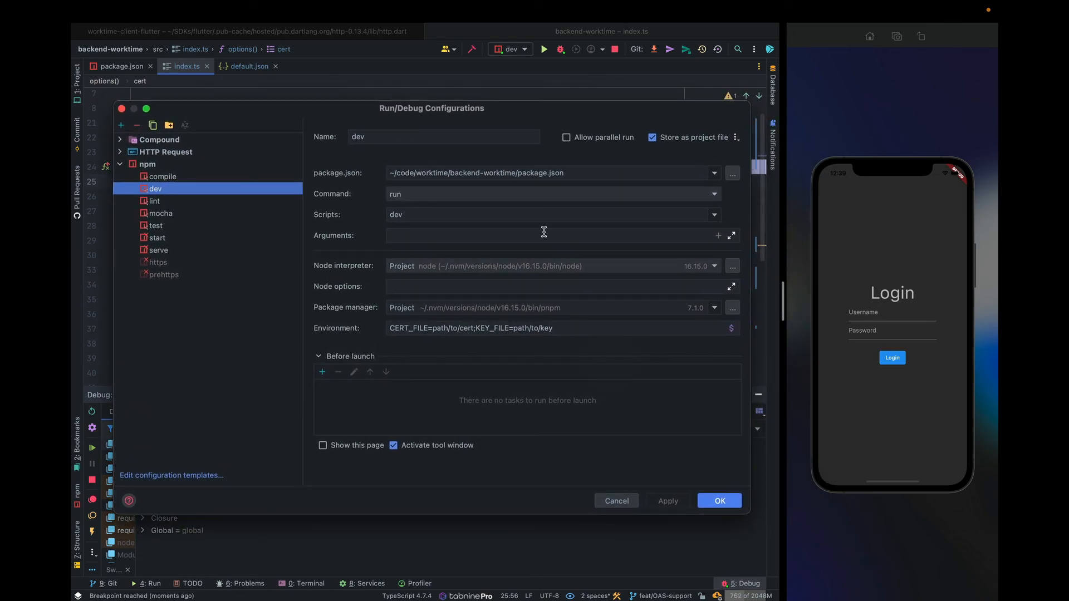